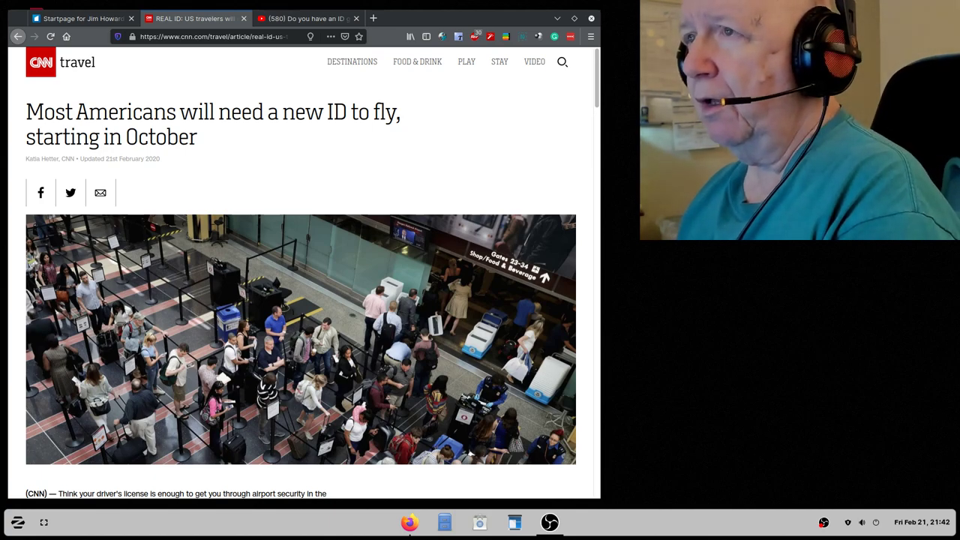
mouse_move(308, 18)
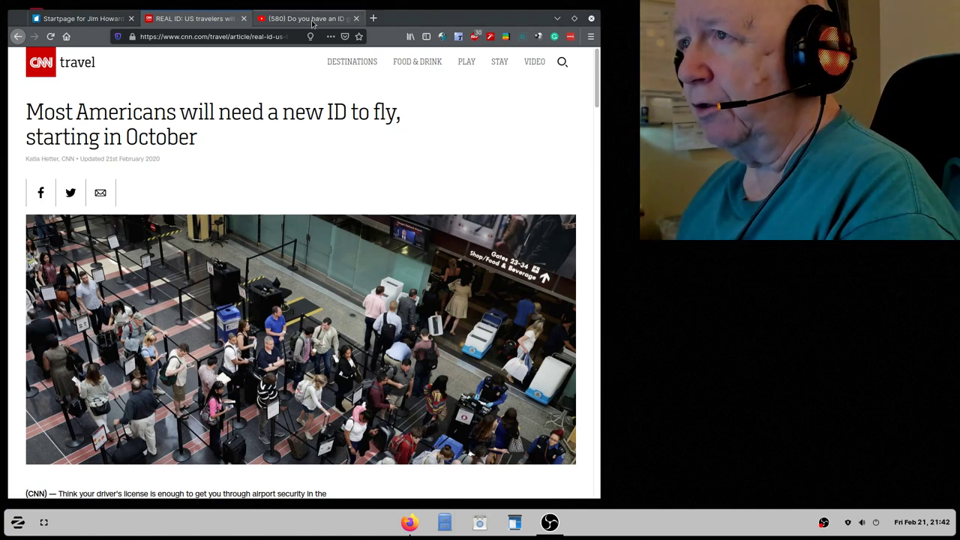
Step: Switch to the YouTube tab for 'Do you have an ID good enough to travel next year?'
left_click(300, 18)
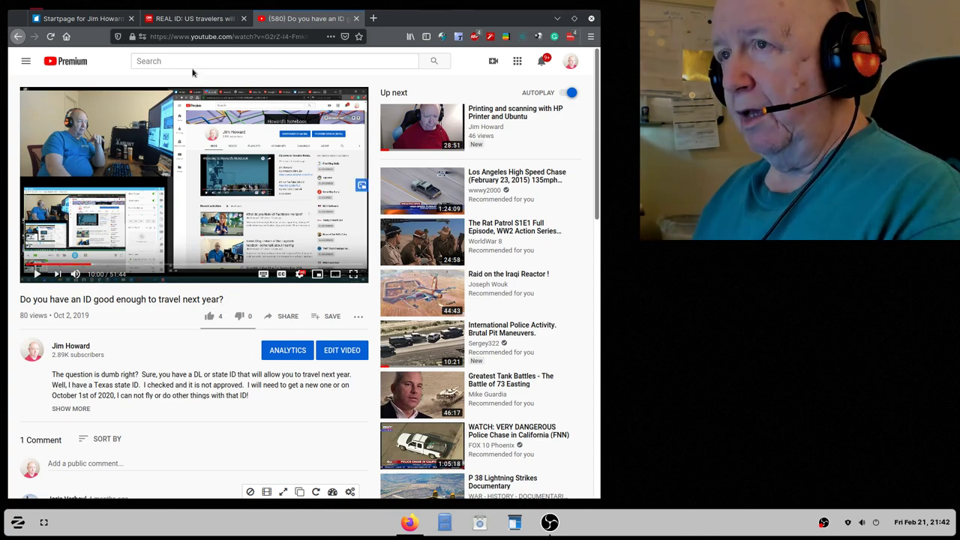
mouse_move(251, 367)
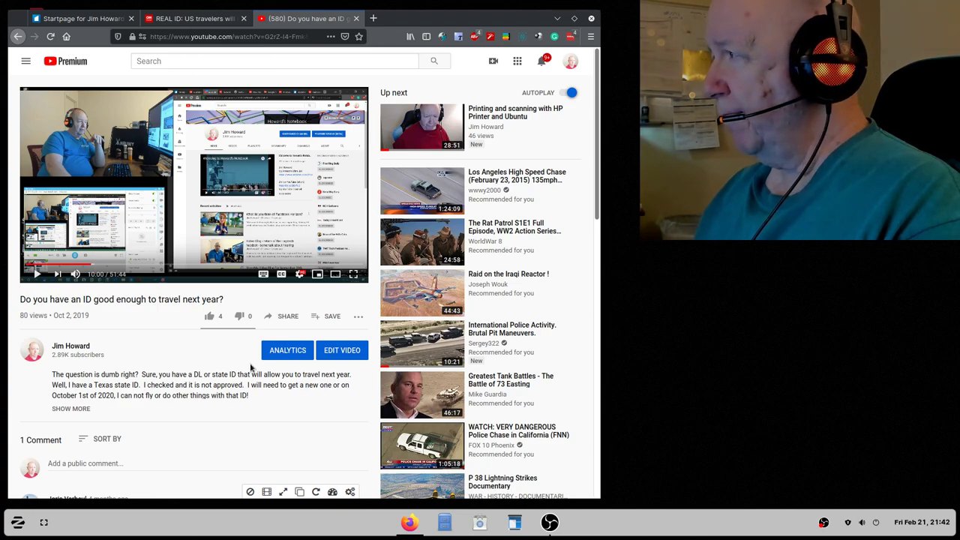
Step: Switch to the CNN REAL ID article tab, read down through it, then scroll back up
left_click(191, 18)
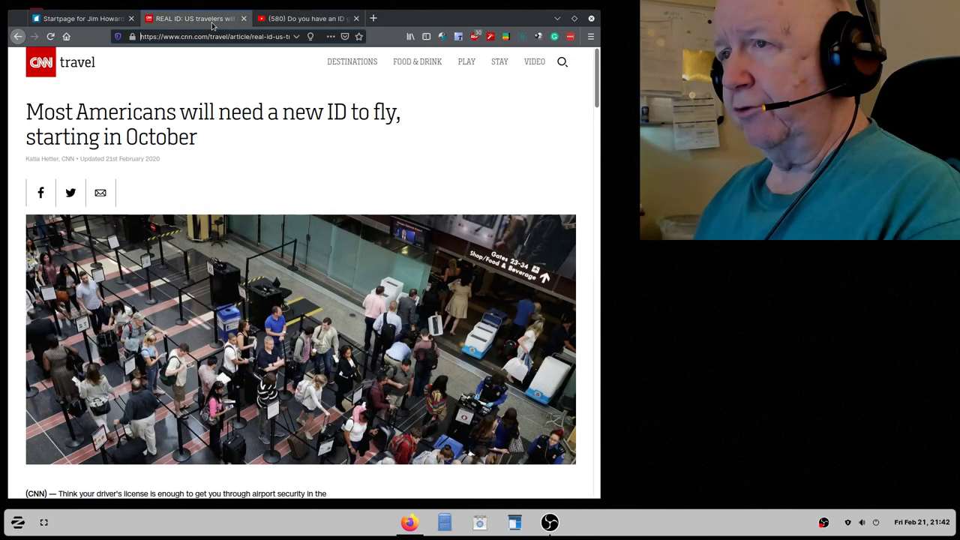
mouse_move(476, 173)
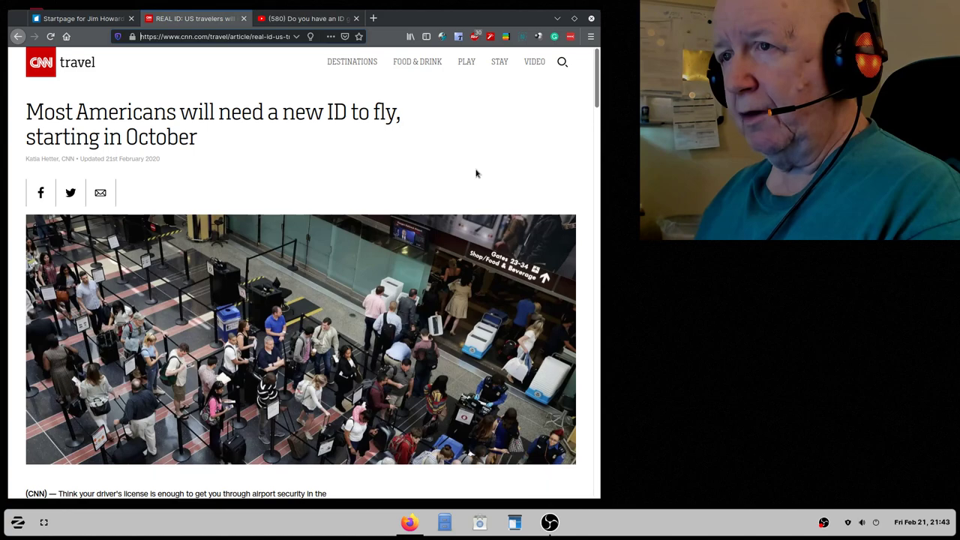
scroll("down", 3)
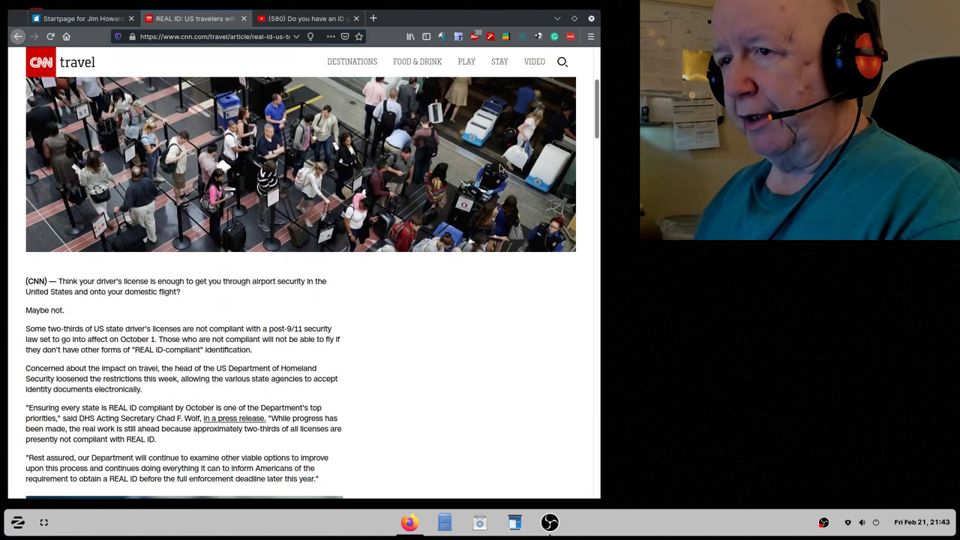
scroll("down", 3)
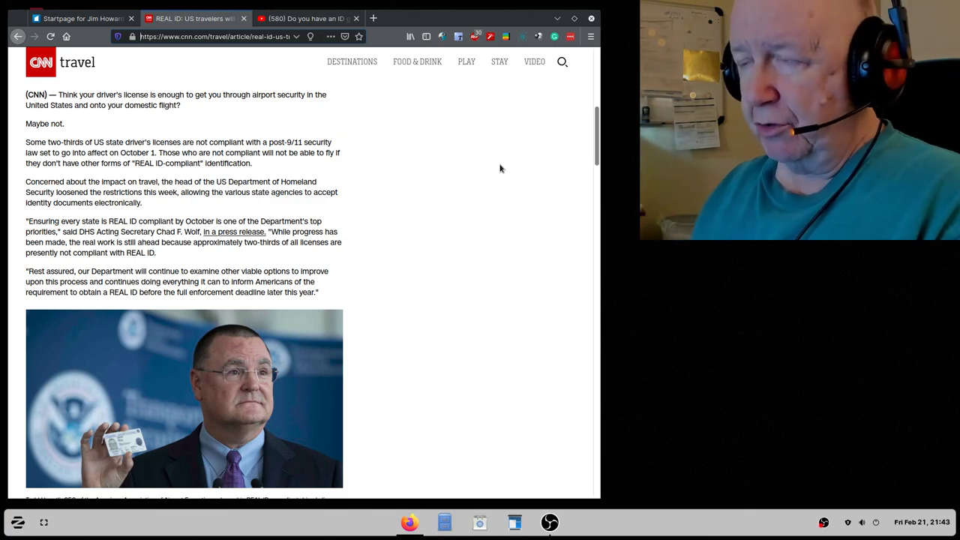
scroll("down", 3)
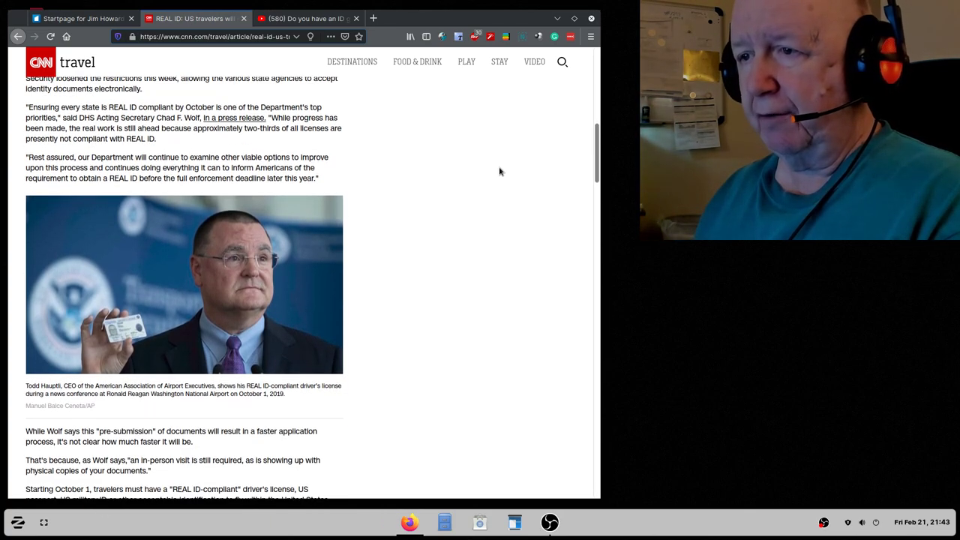
scroll("down", 3)
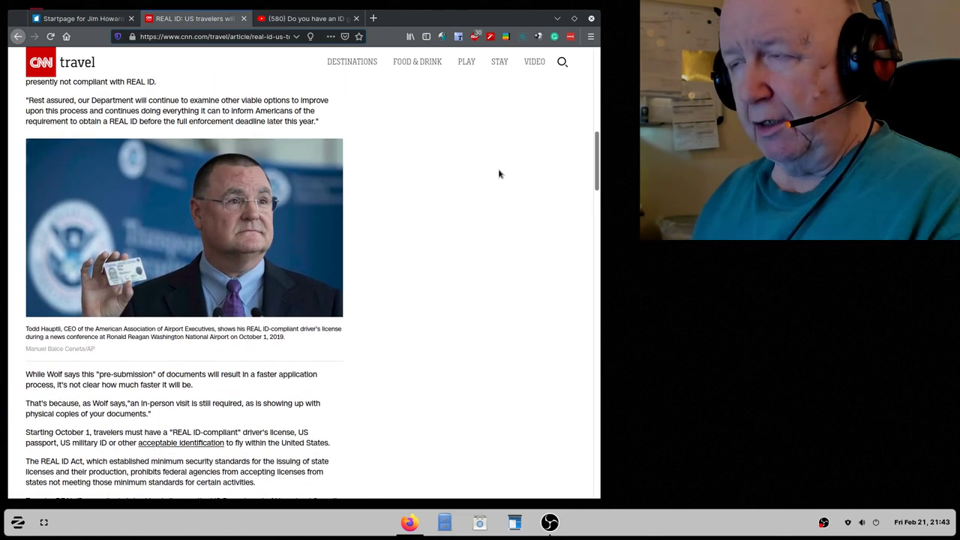
scroll("up", 3)
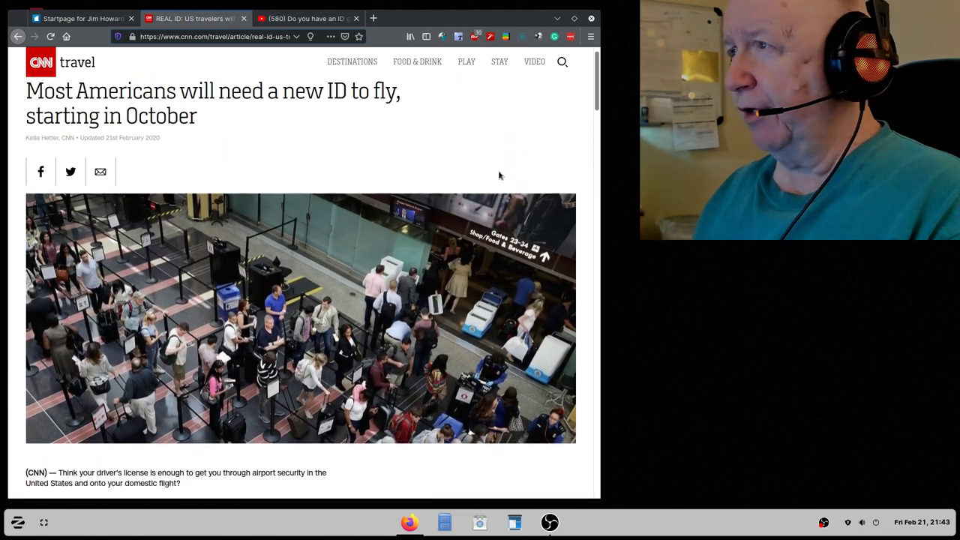
scroll("down", 3)
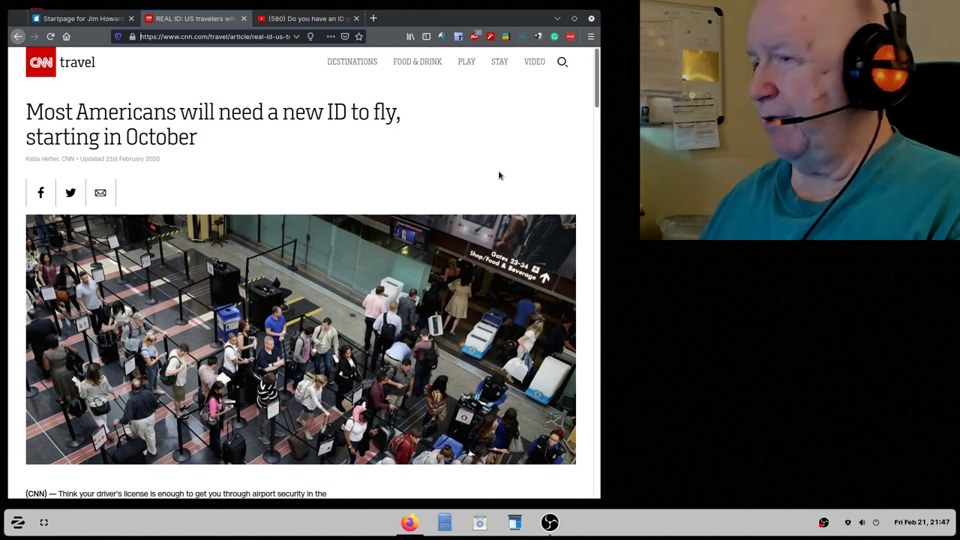
Step: Scroll past the compliance requirements to the 'No REAL ID, no flying' section
scroll("down", 3)
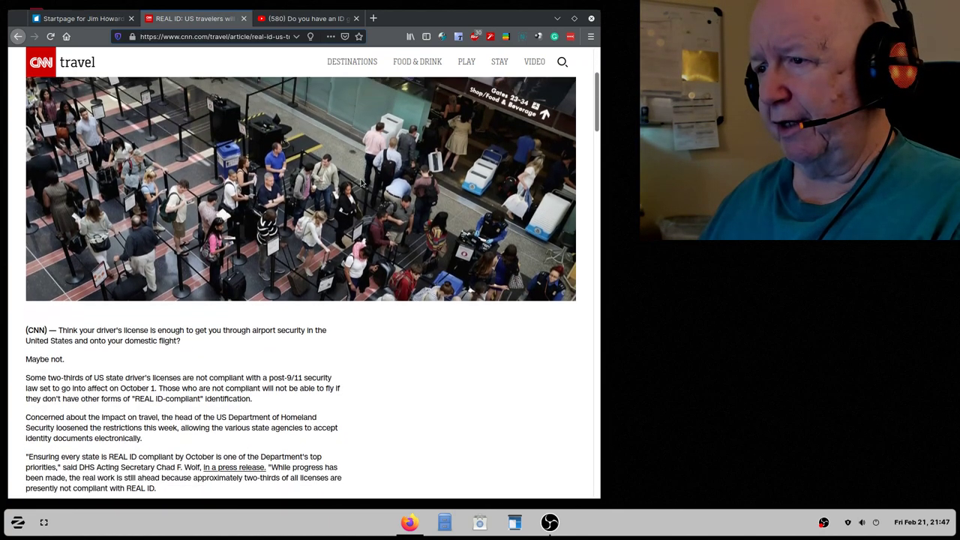
scroll("down", 3)
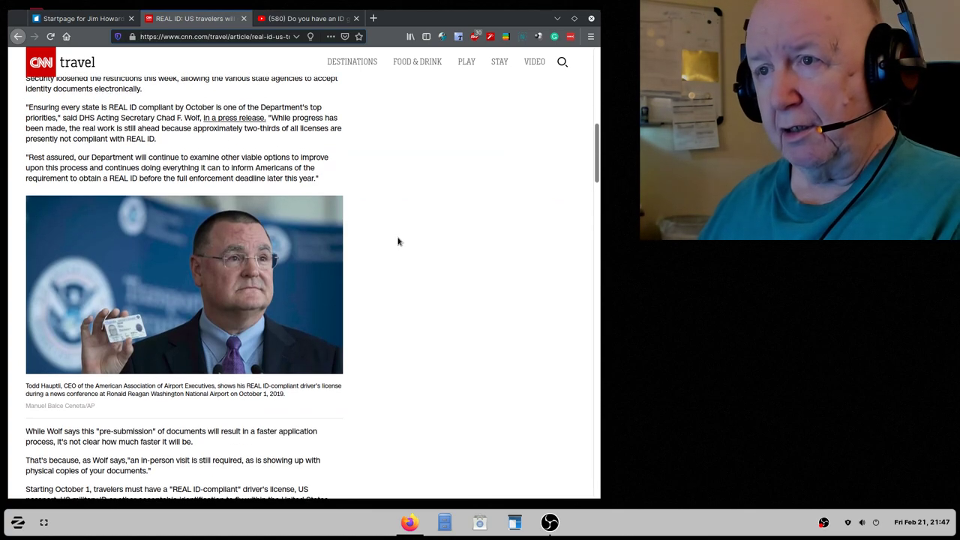
mouse_move(418, 241)
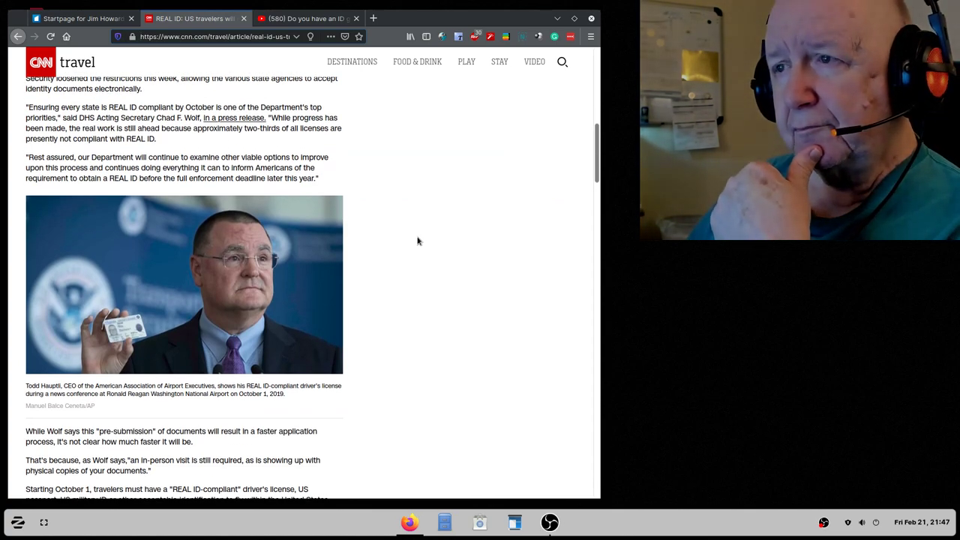
scroll("down", 3)
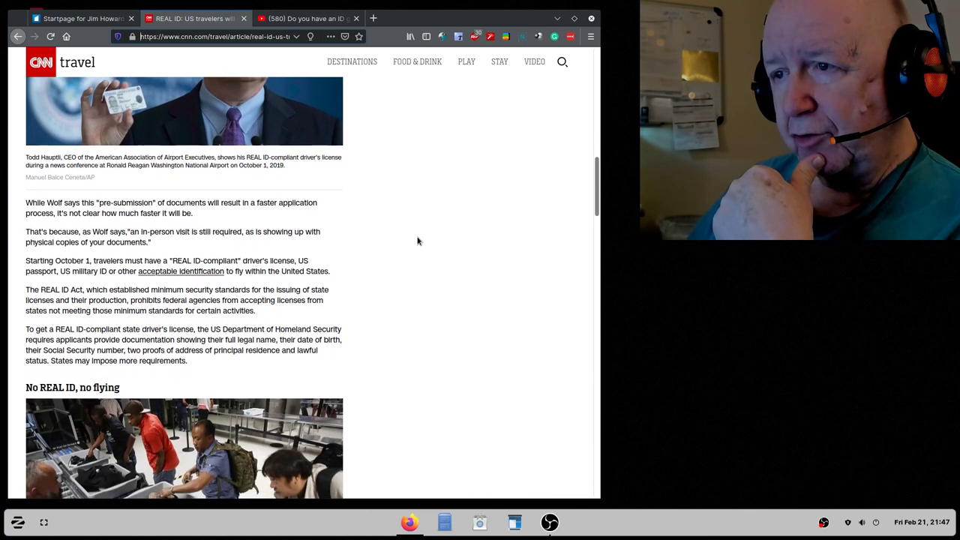
scroll("down", 3)
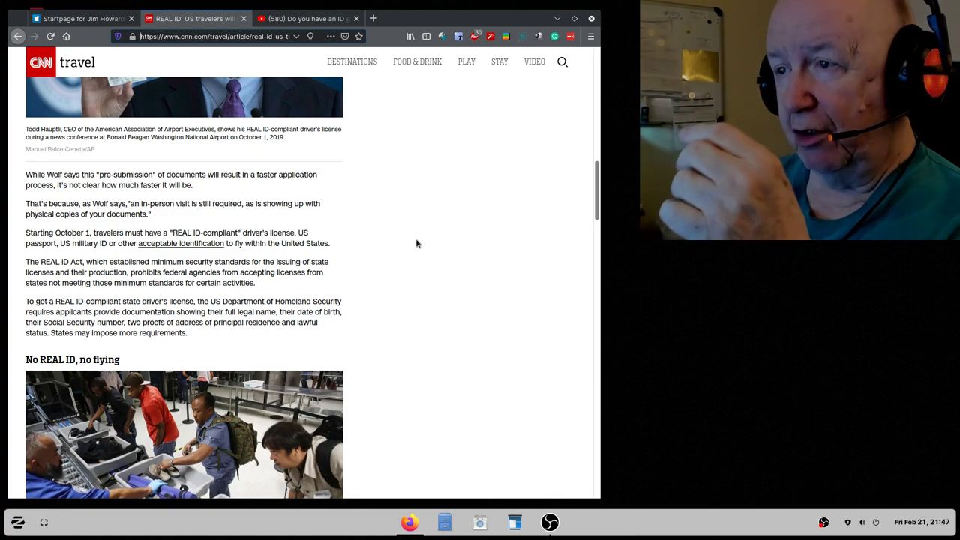
scroll("down", 3)
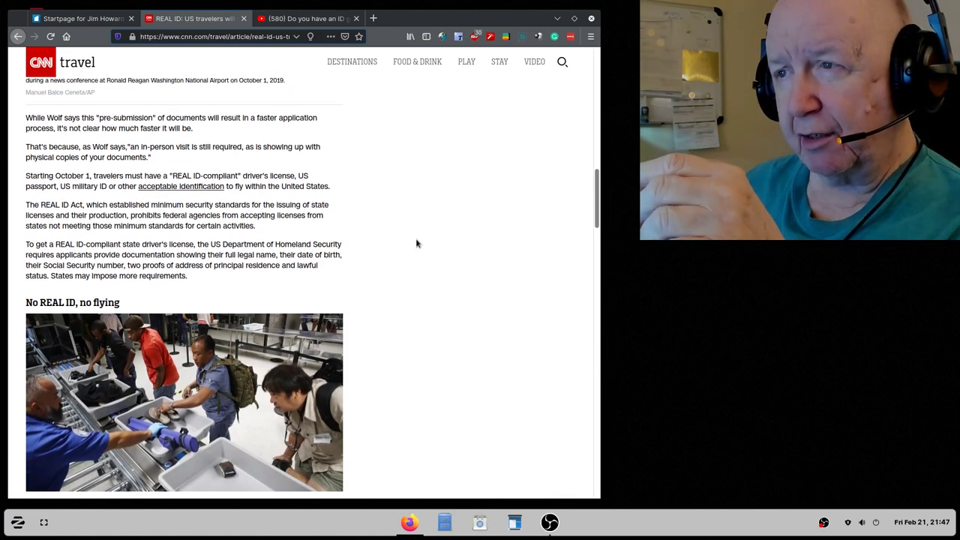
scroll("down", 3)
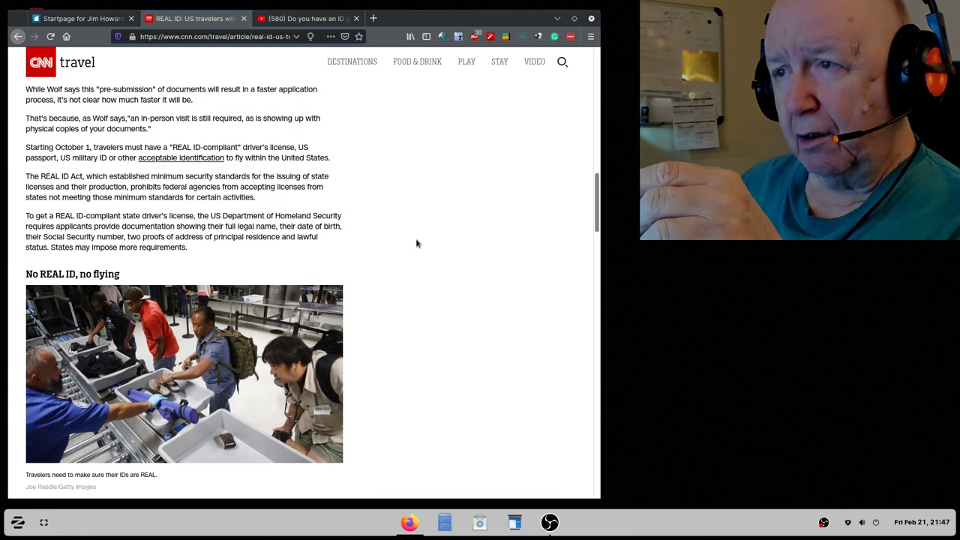
scroll("down", 3)
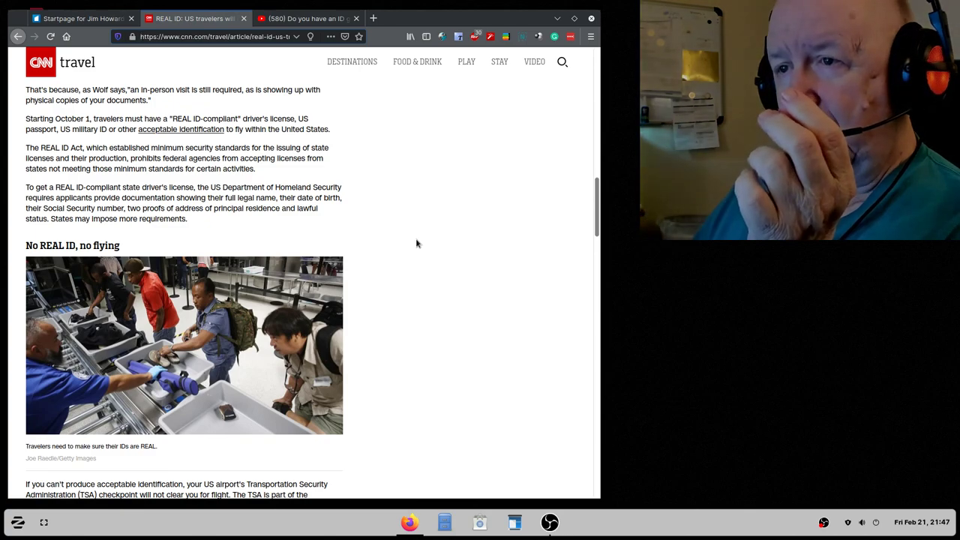
Step: Scroll further to the 'Still a backlog' and 'A post 9/11 measure' sections
scroll("down", 3)
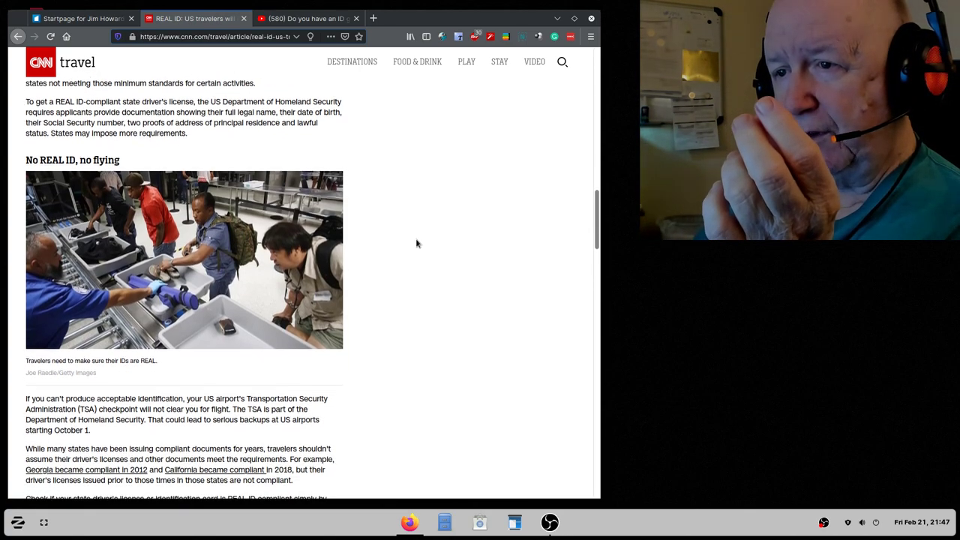
scroll("down", 3)
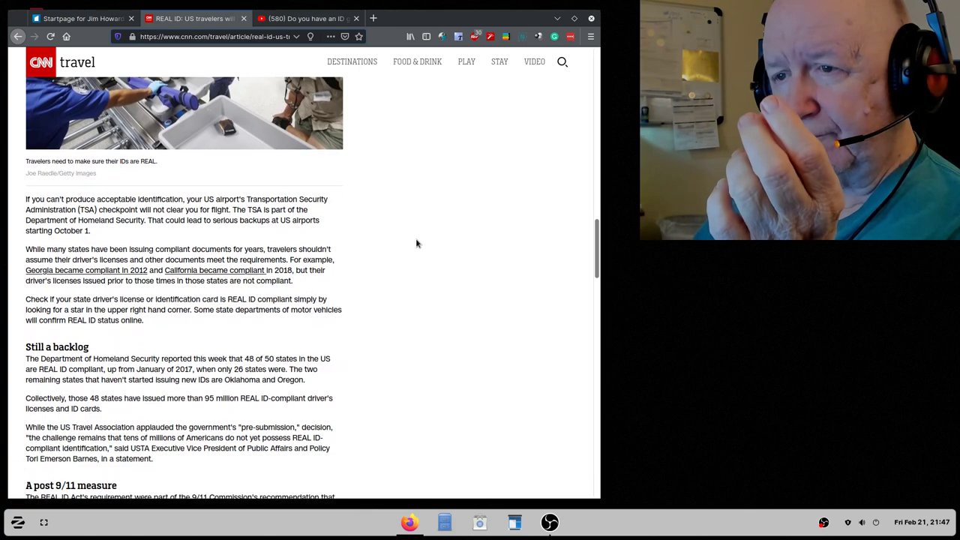
scroll("down", 3)
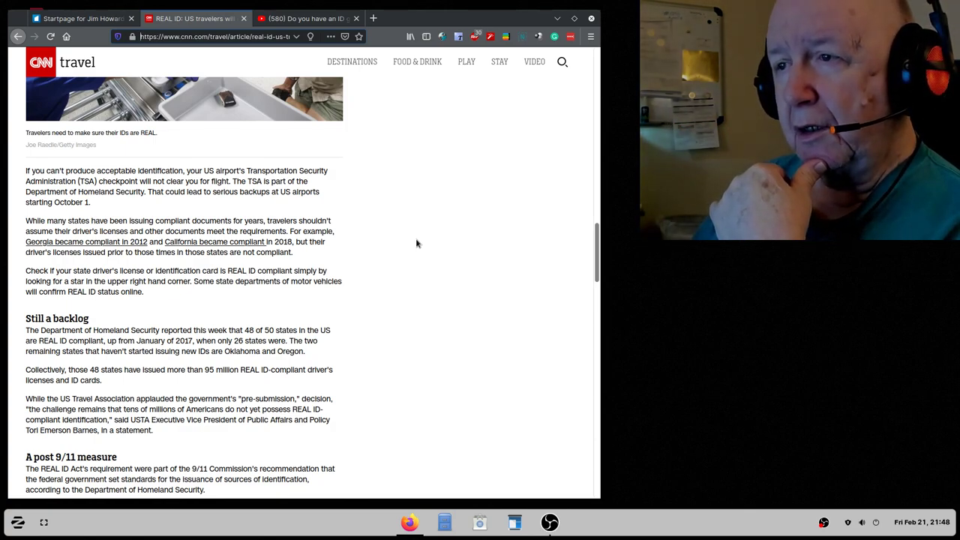
scroll("down", 3)
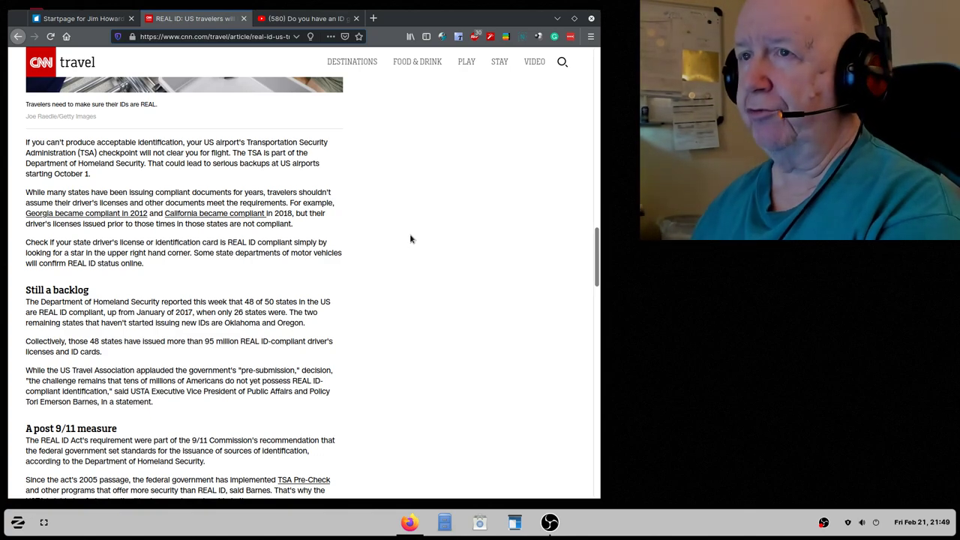
Step: From the start.me tab, open a new tab and load CNN from its Top Sites tile
left_click(83, 18)
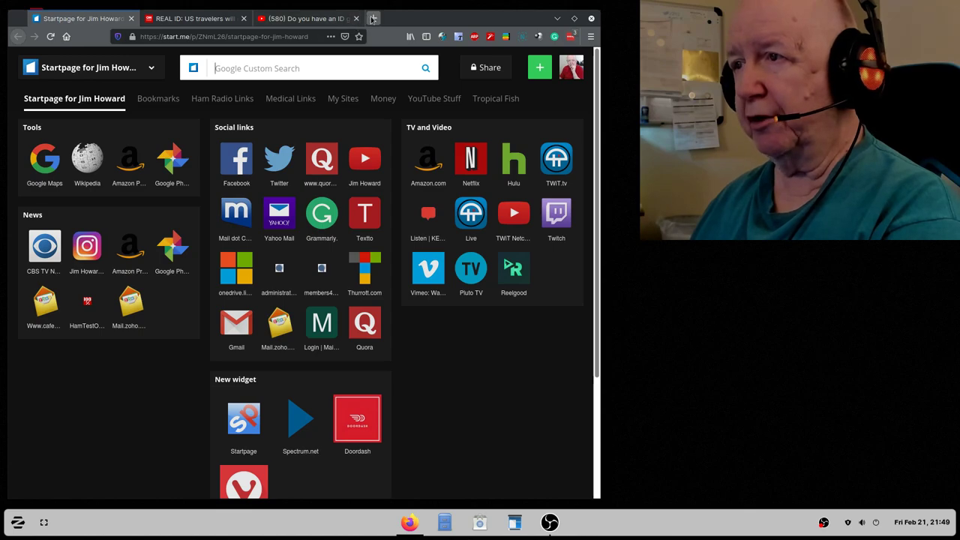
left_click(374, 18)
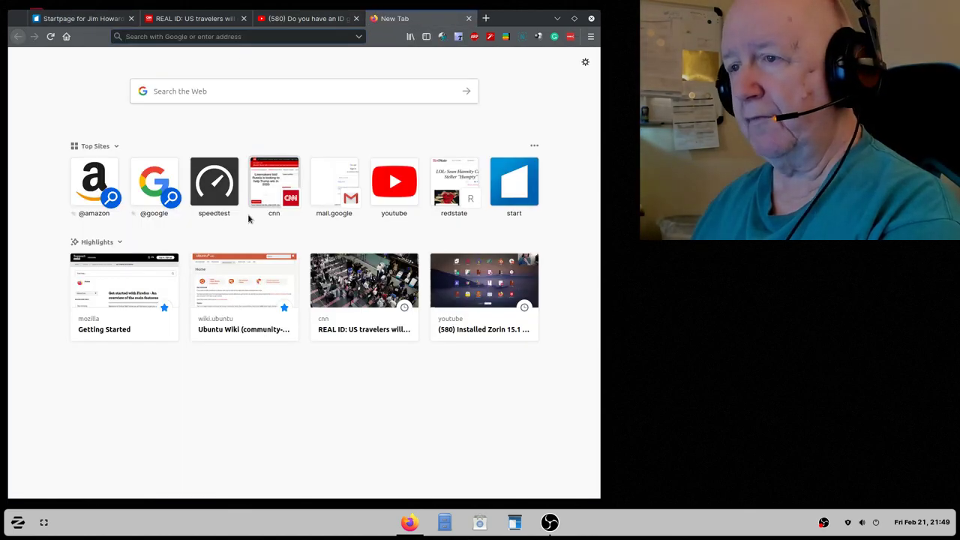
left_click(274, 181)
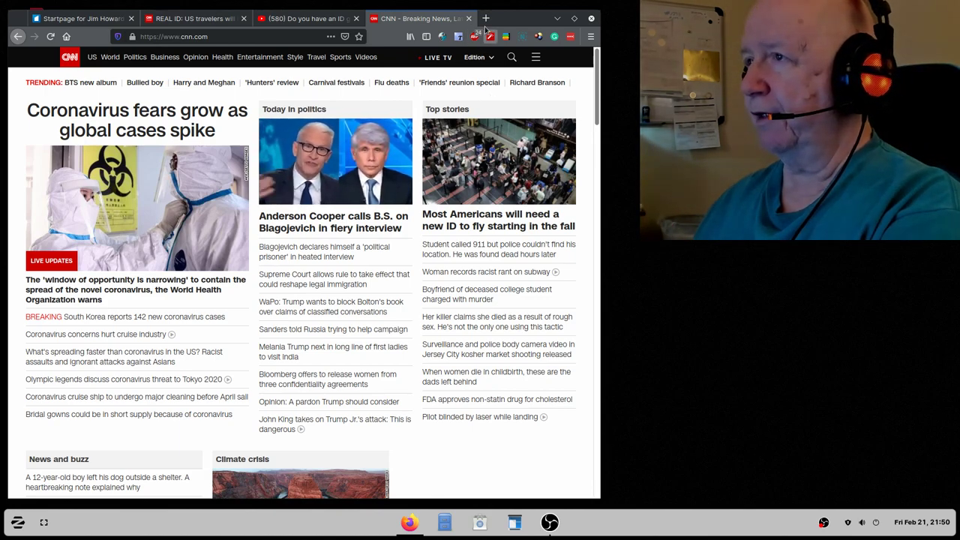
Step: Go to amazon.com and sign in with e-mail and password so the homepage greets Jim
left_click(485, 18)
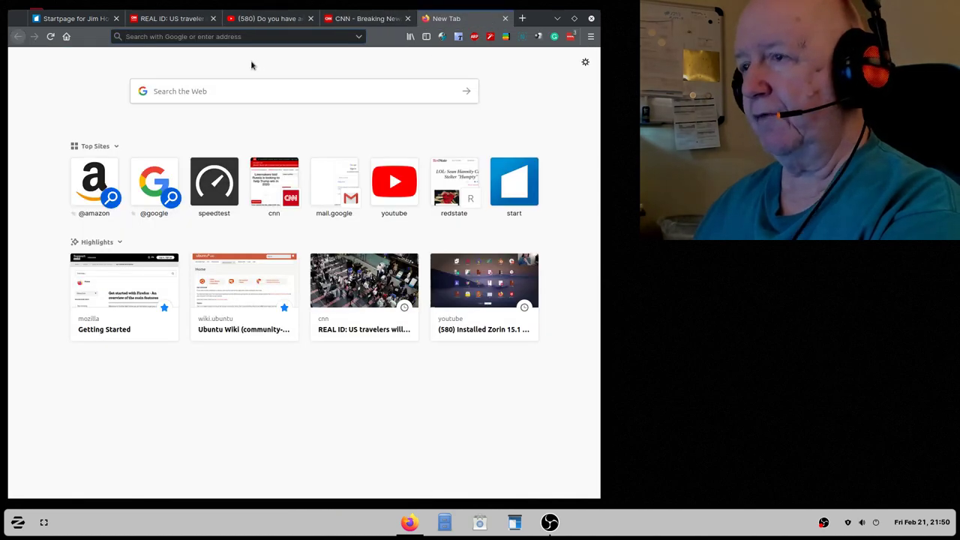
type("amazon.com/")
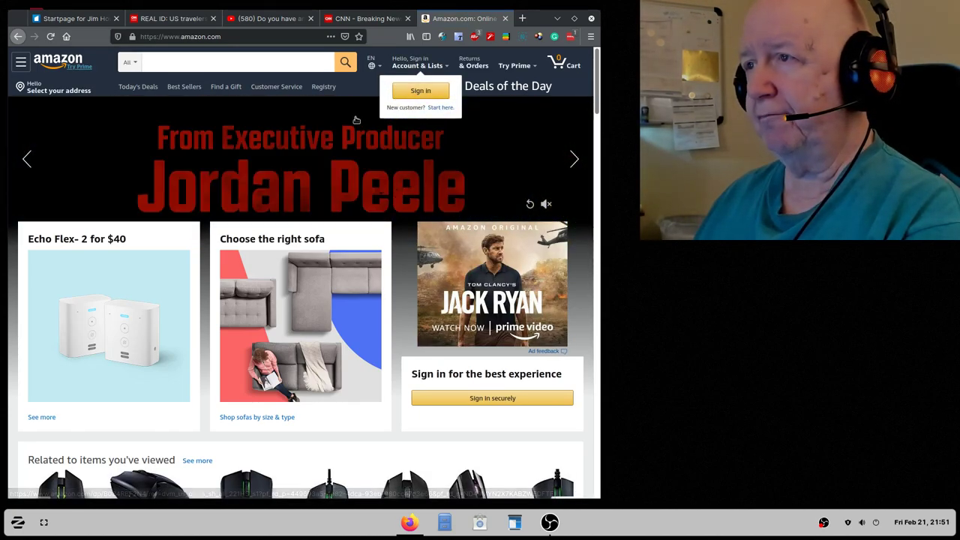
left_click(417, 65)
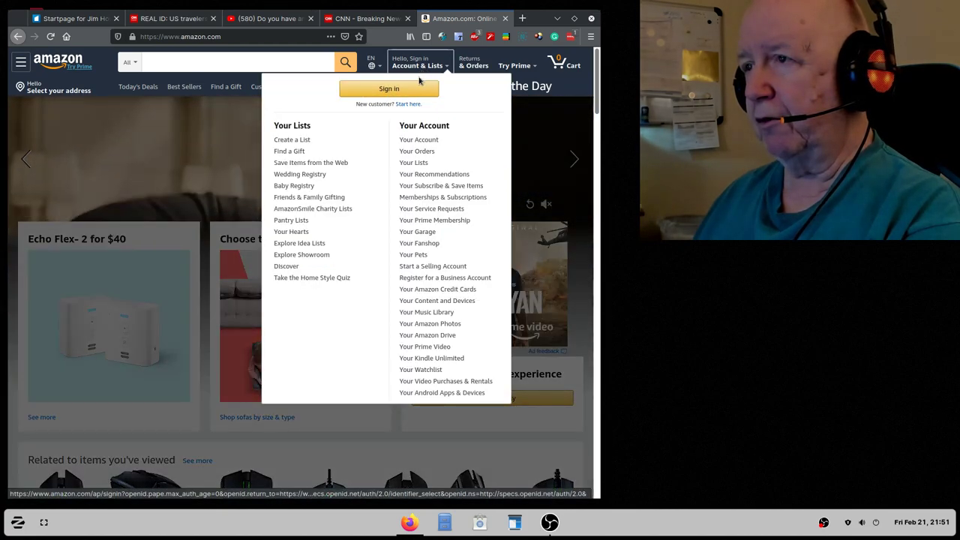
left_click(389, 89)
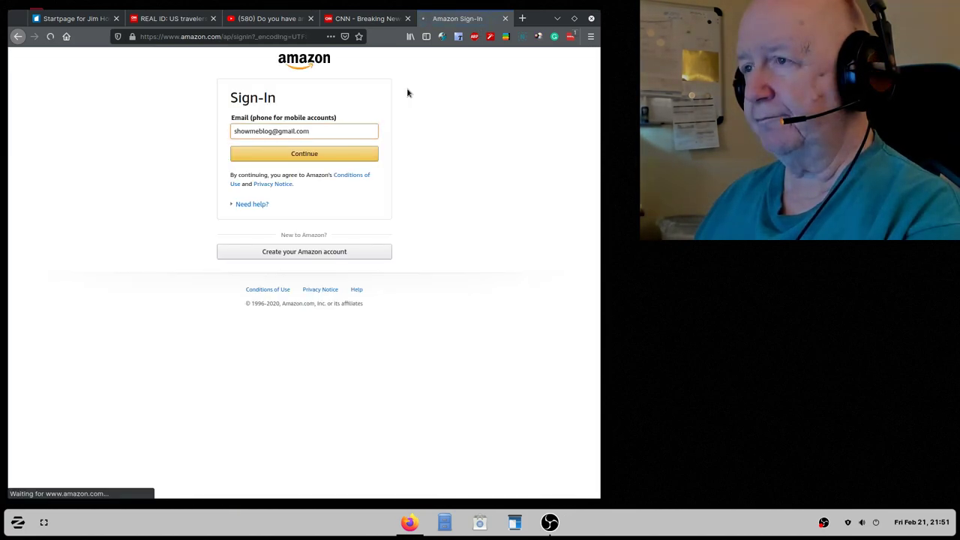
left_click(304, 153)
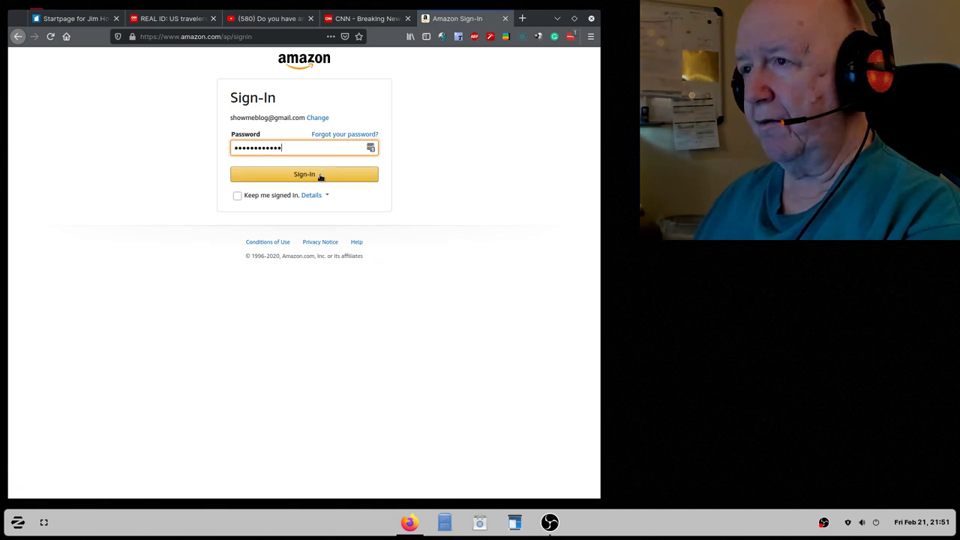
left_click(304, 173)
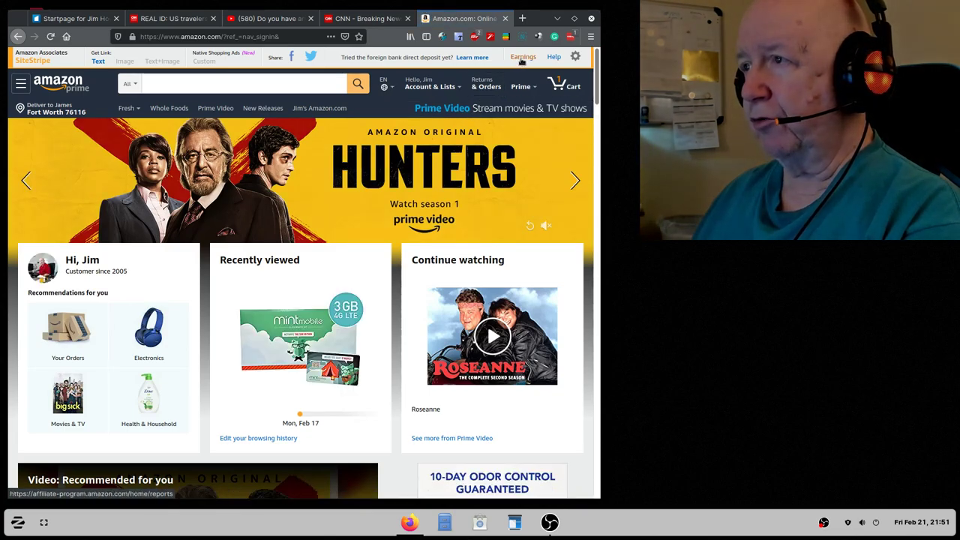
Step: Open the Associates Earnings reports, then Payment History showing the $40.90 unpaid balance
left_click(523, 56)
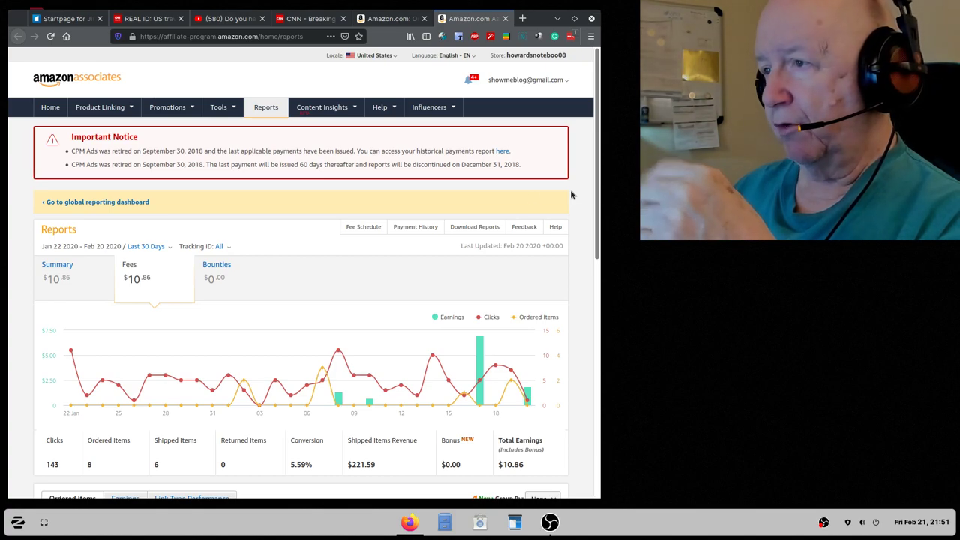
left_click(522, 18)
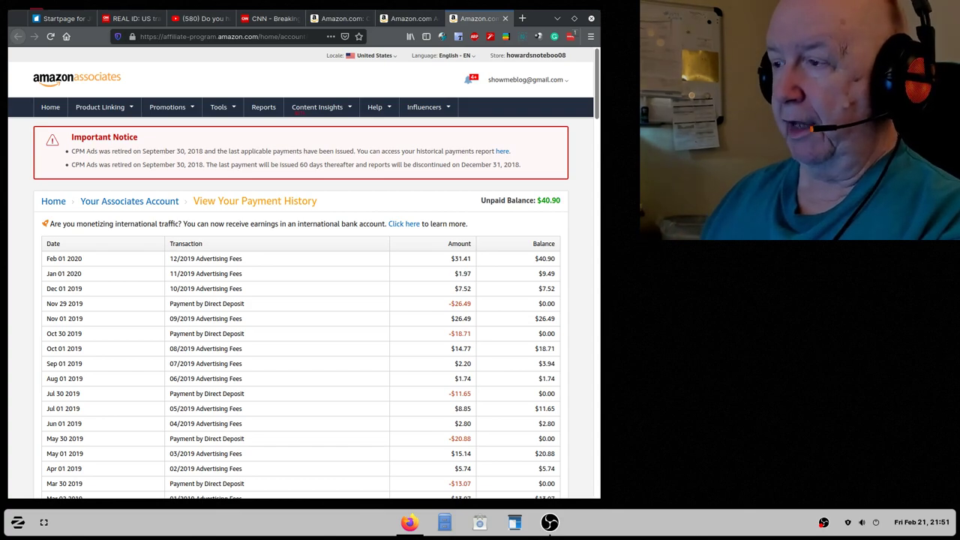
mouse_move(521, 281)
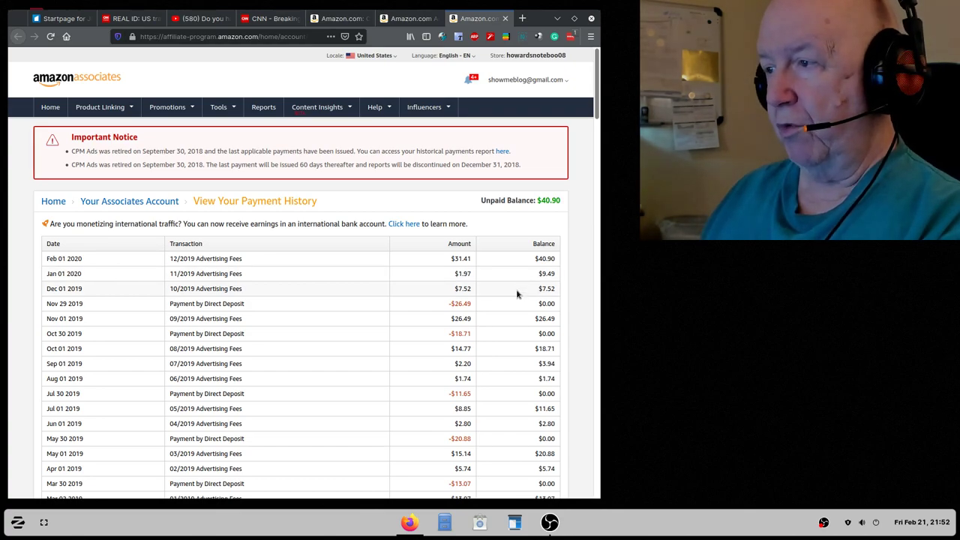
mouse_move(513, 307)
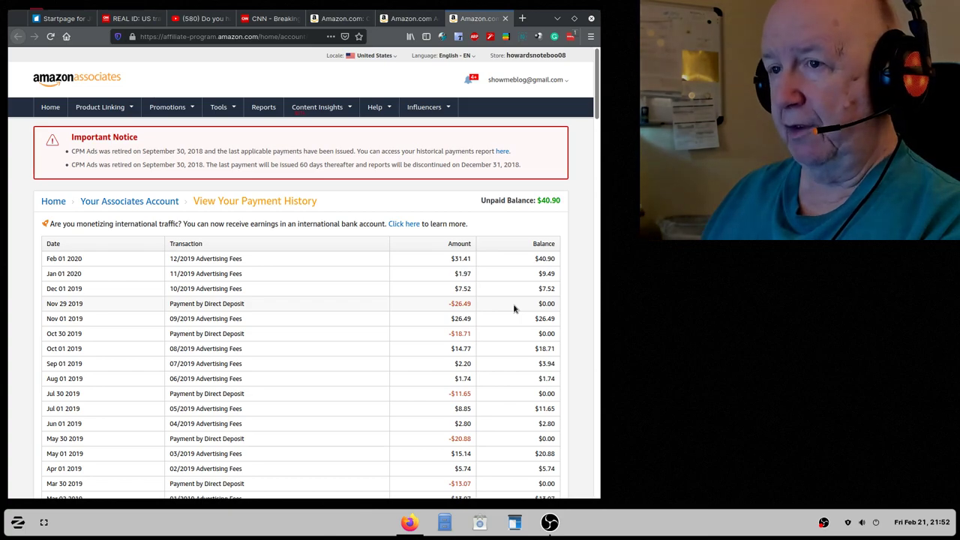
mouse_move(506, 265)
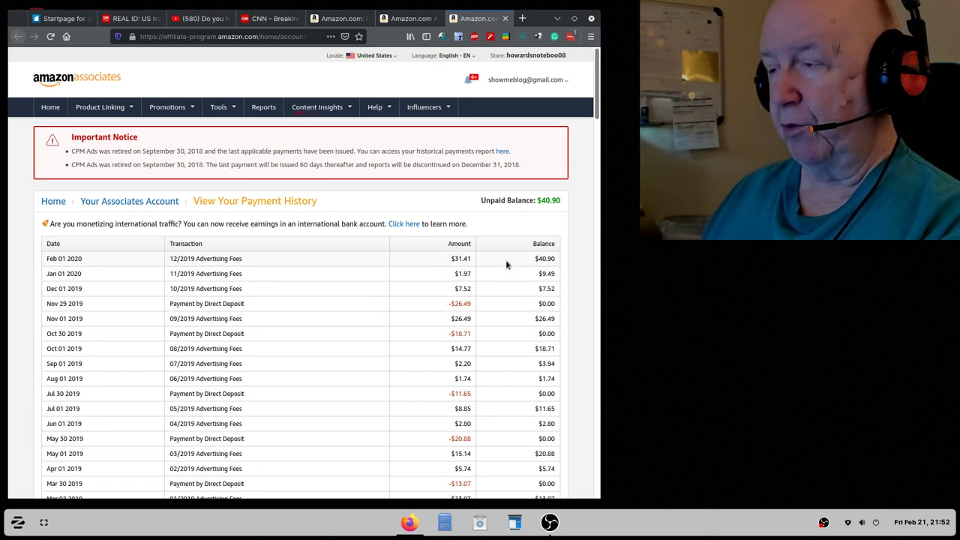
mouse_move(717, 291)
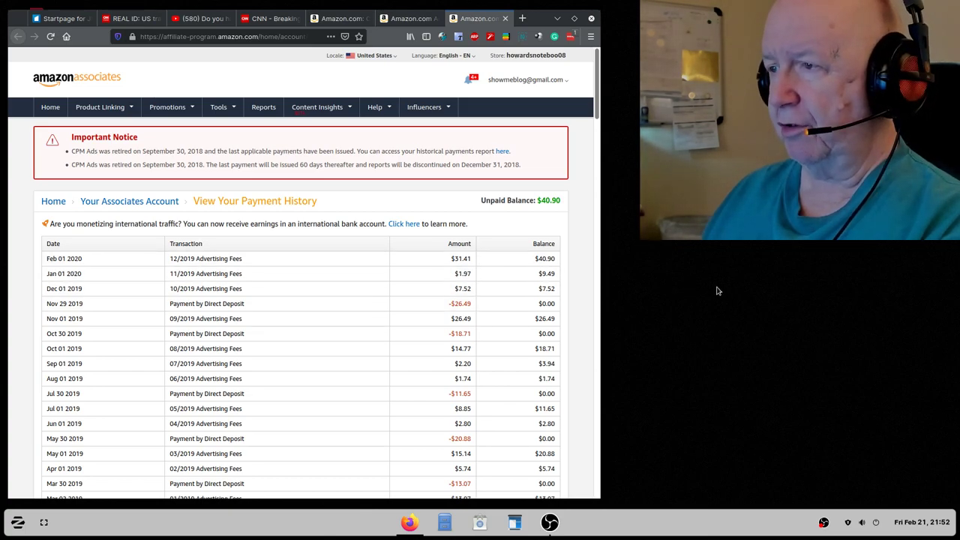
mouse_move(747, 293)
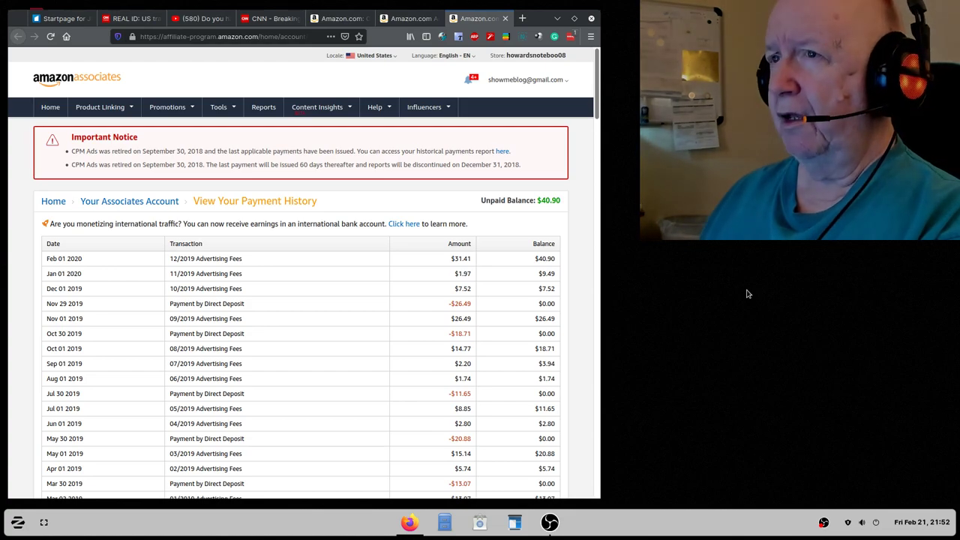
mouse_move(314, 36)
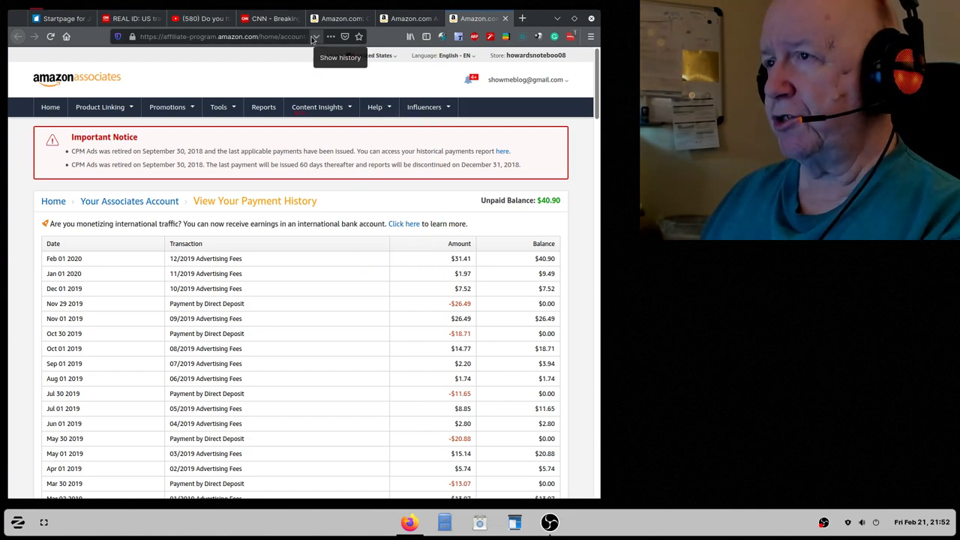
Step: Open a new tab and enter the jimhoward address for the Howard's Notebook storefront
left_click(523, 18)
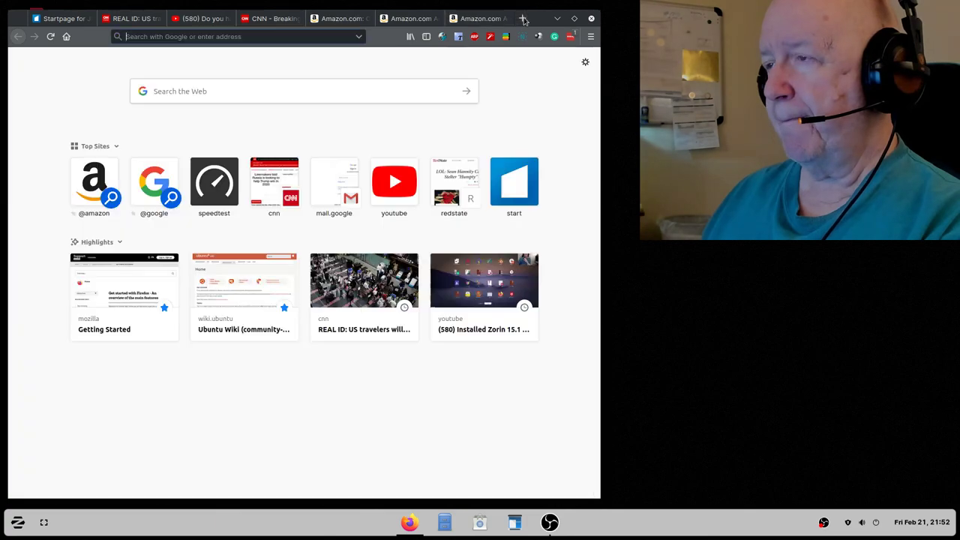
left_click(523, 18)
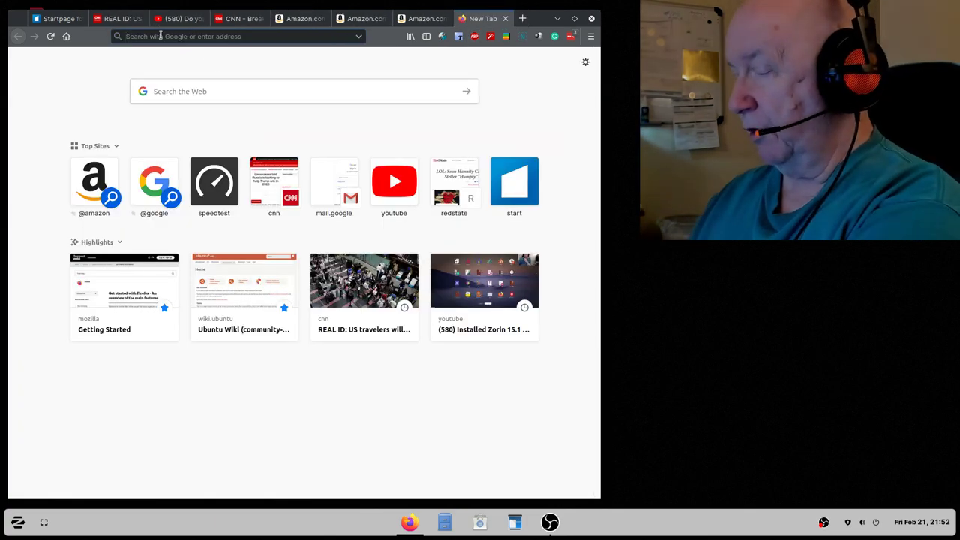
type("jim")
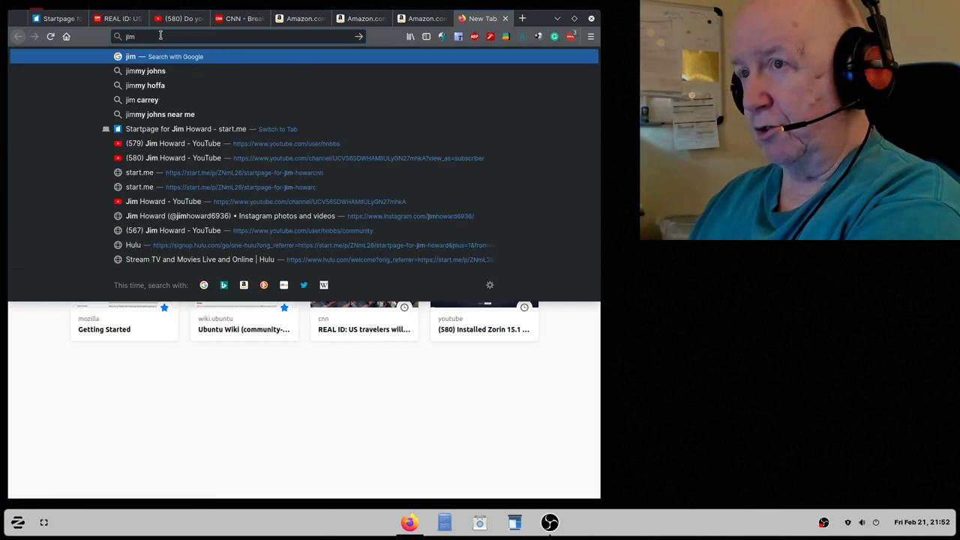
type("howard")
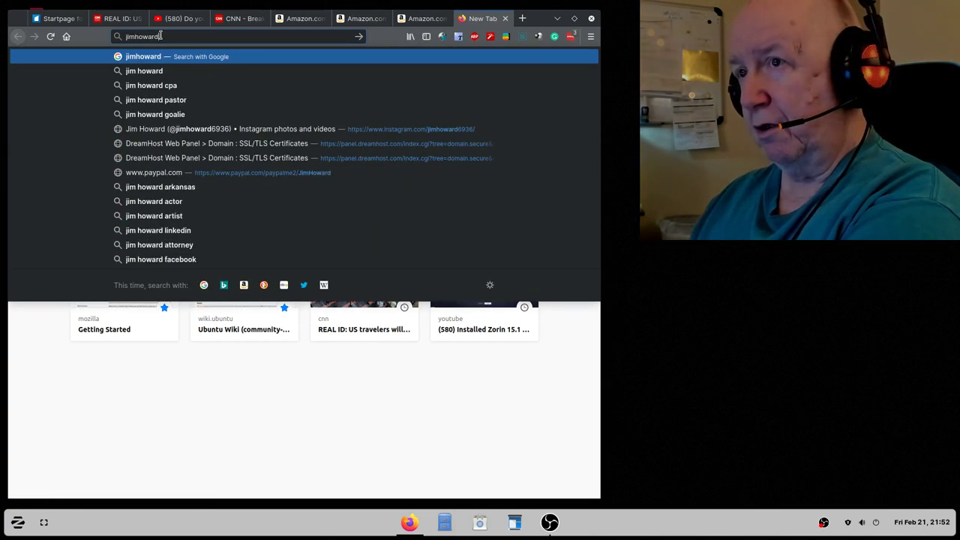
type(".")
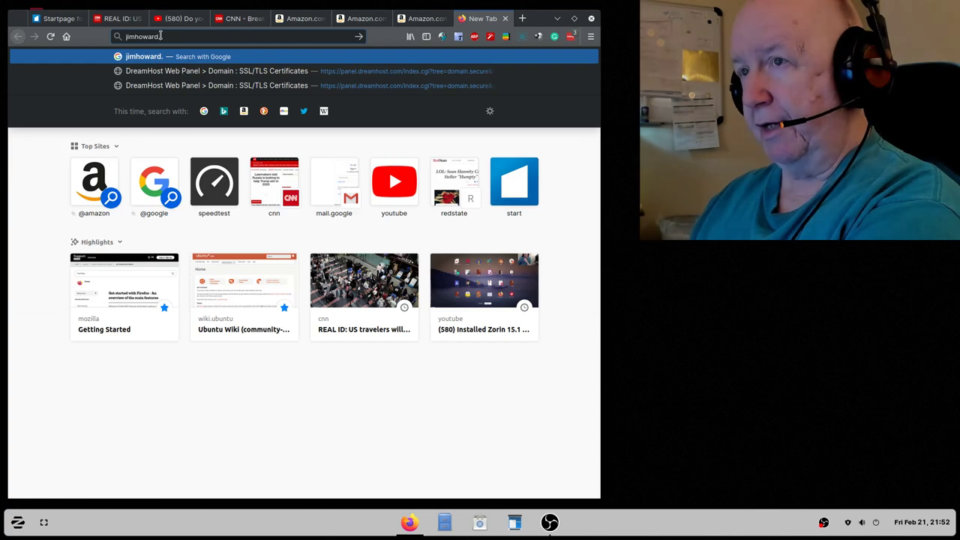
mouse_move(299, 18)
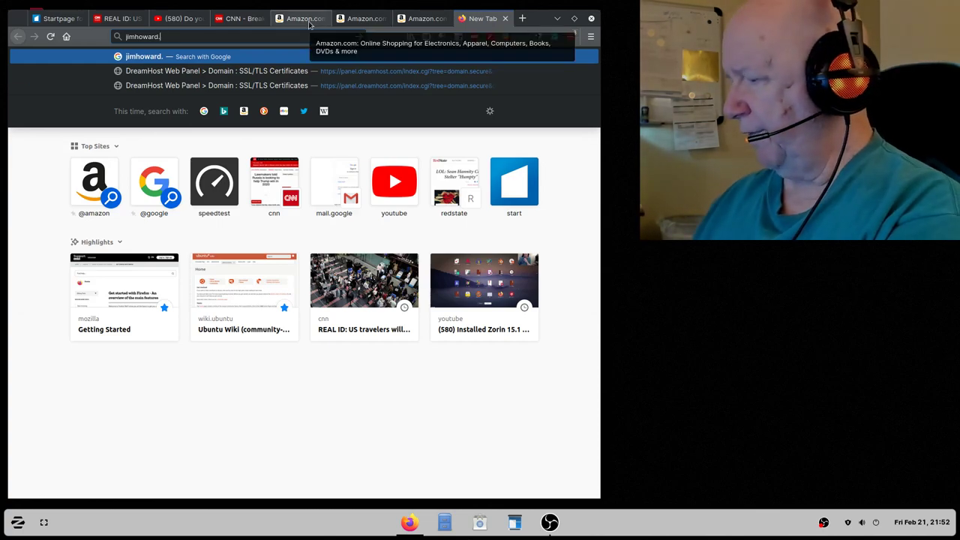
type("mazon.com/shop/hnbbs")
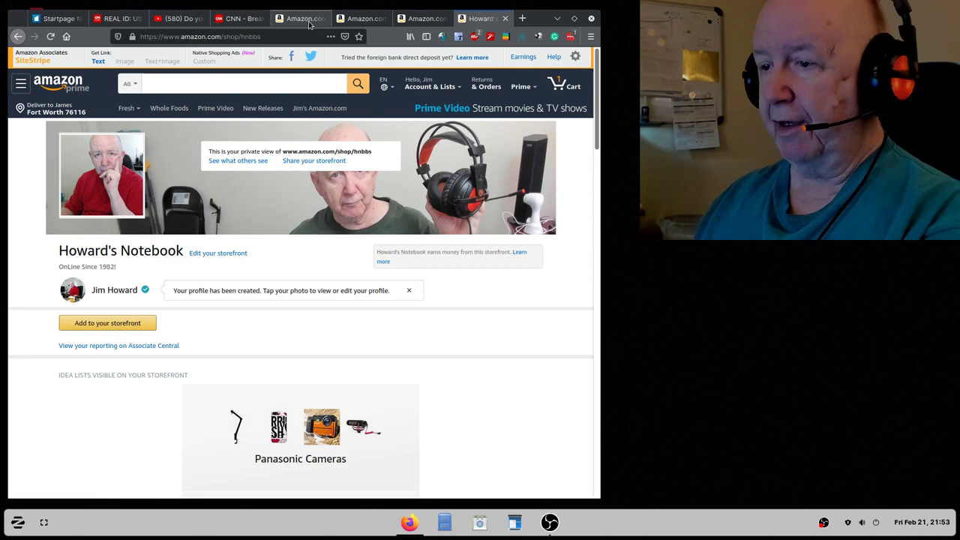
mouse_move(90, 4)
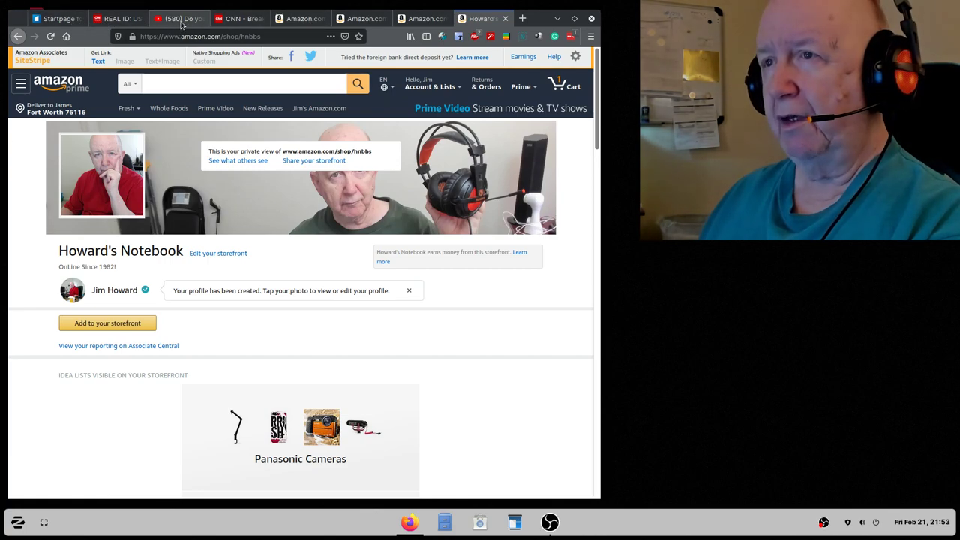
Step: Pass the CNN homepage tab to the REAL ID article and scroll to its headline
left_click(238, 18)
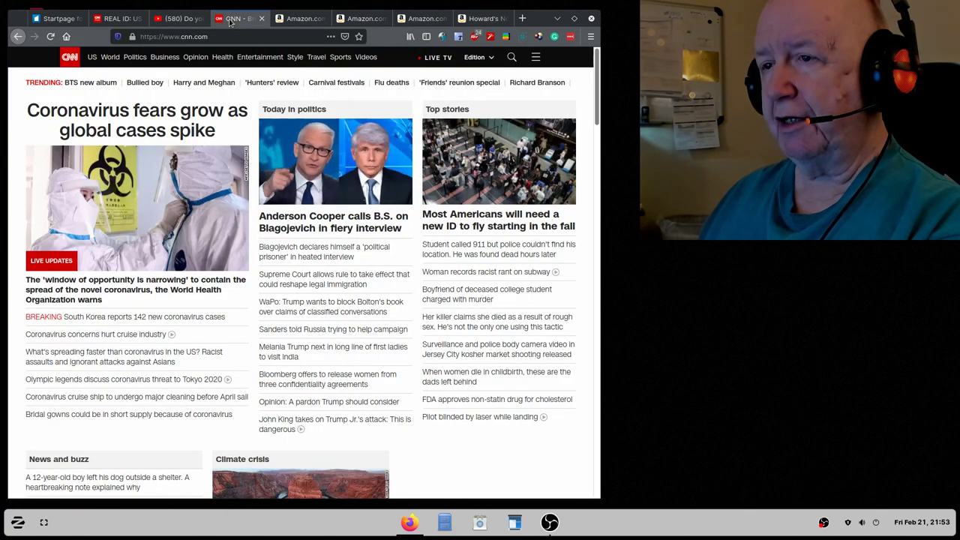
left_click(176, 18)
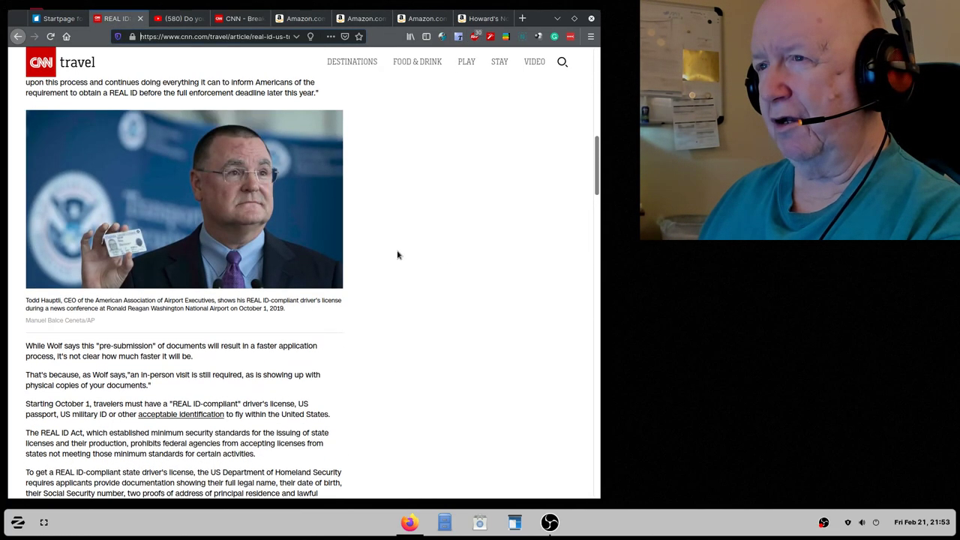
scroll("up", 3)
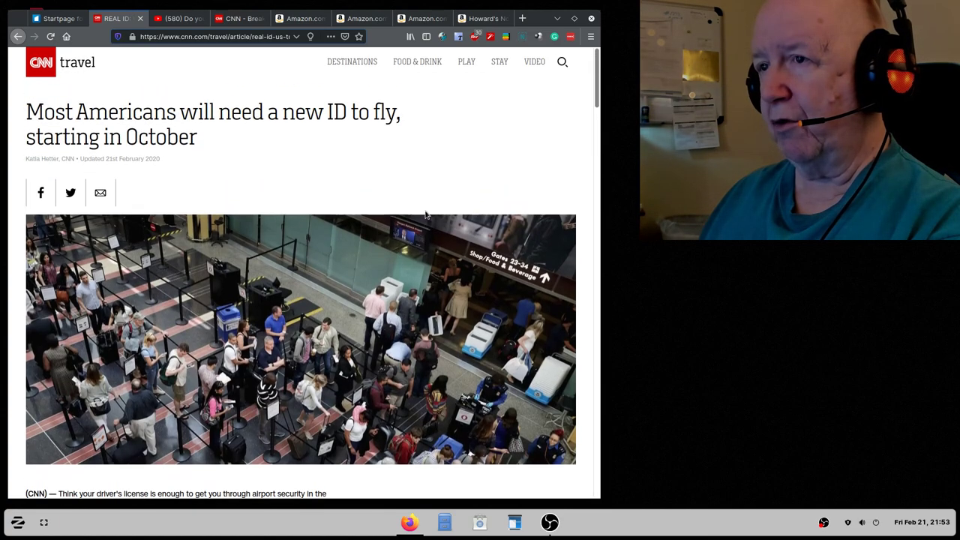
mouse_move(507, 131)
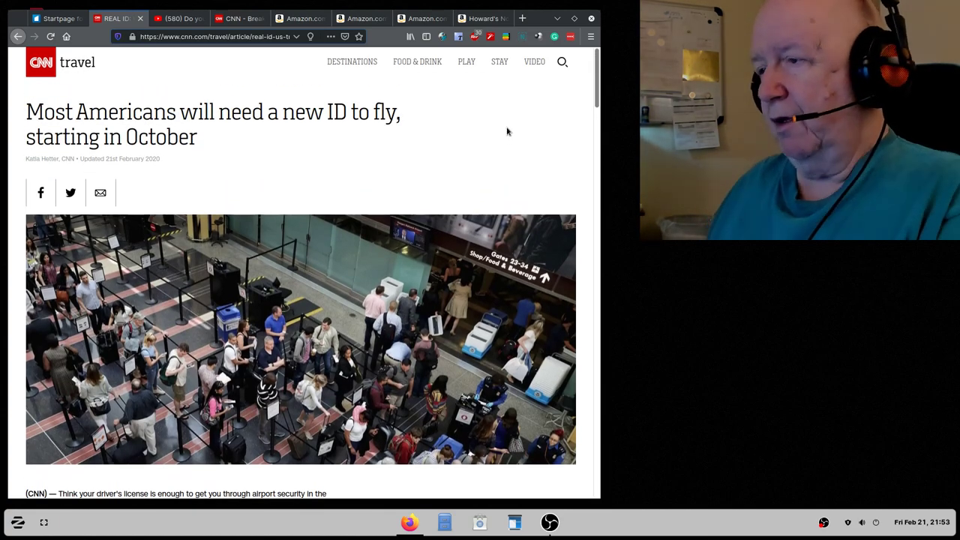